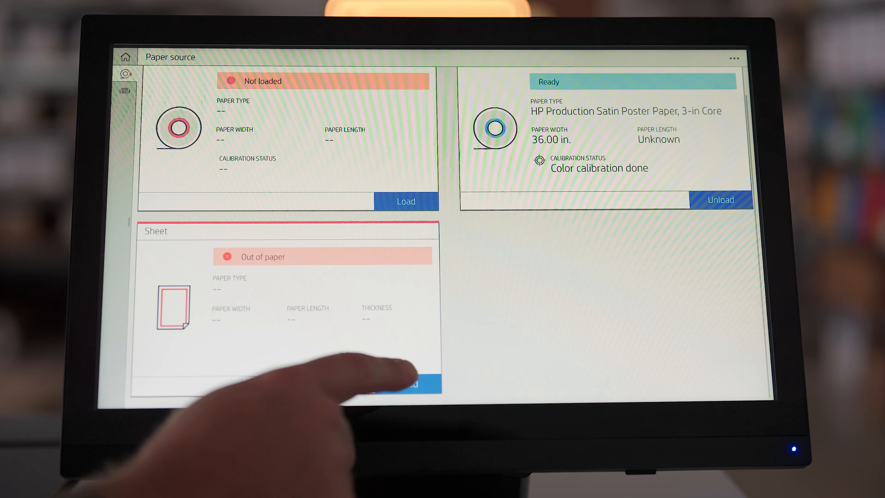
# Load a Foamplus Board sheet with thickness 3/16 in. and accept the sheet configuration
pyautogui.click(405, 387)
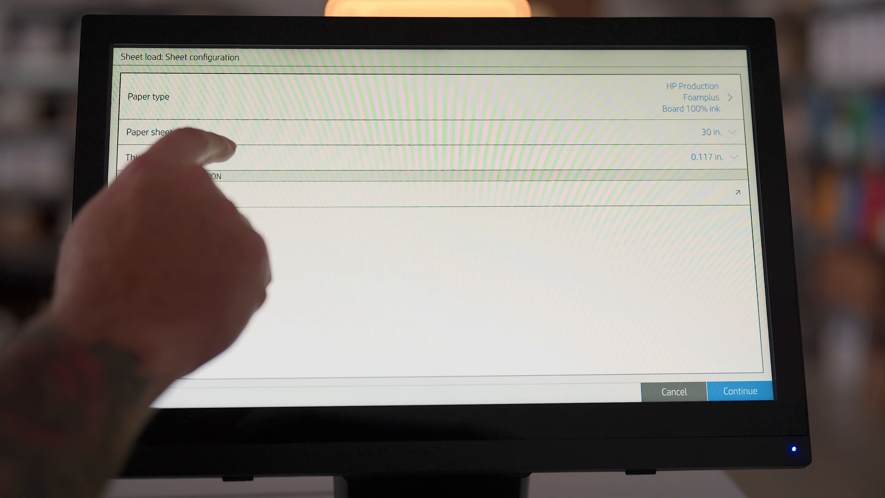
pyautogui.click(710, 156)
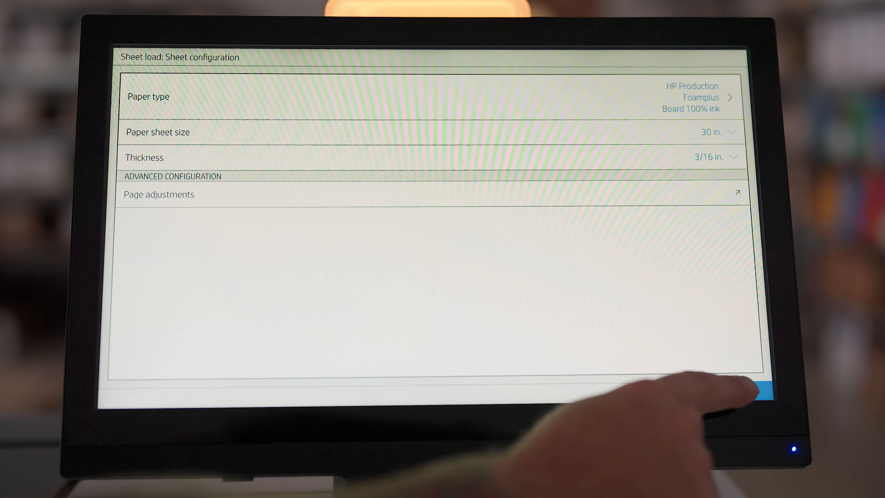
pyautogui.click(765, 395)
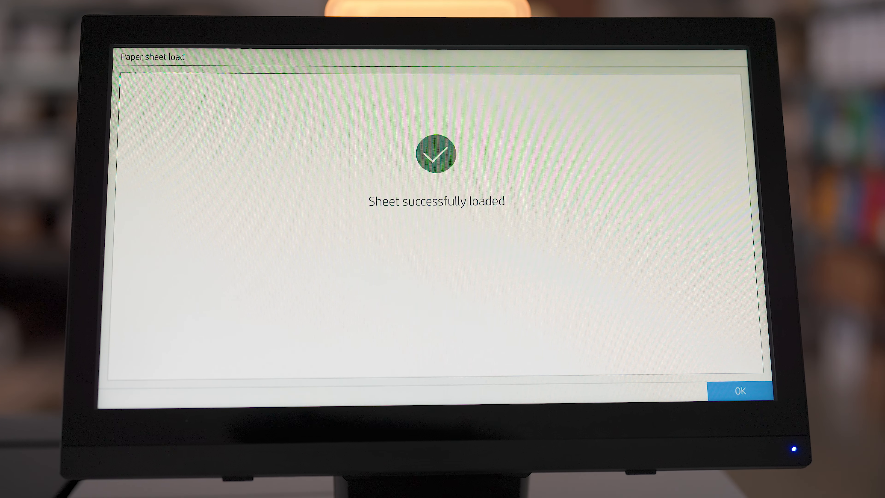
# Acknowledge the sheet-loaded message and bring up the automatic printhead alignment paper requirements
pyautogui.click(740, 390)
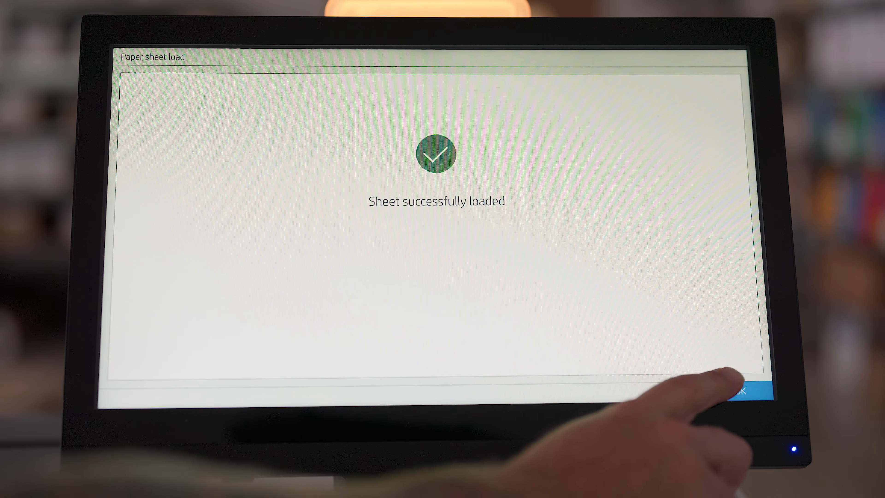
pyautogui.click(745, 392)
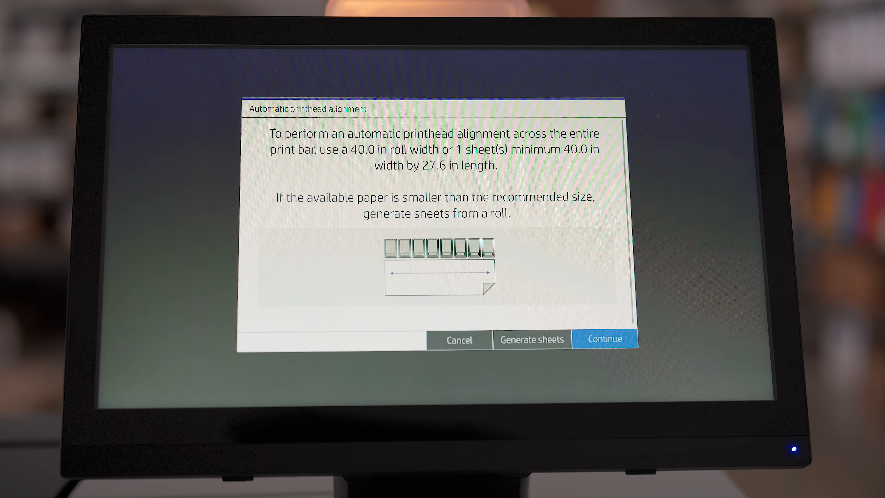
# Choose Rigid sheet as the paper format and start automatic printhead alignment
pyautogui.click(604, 339)
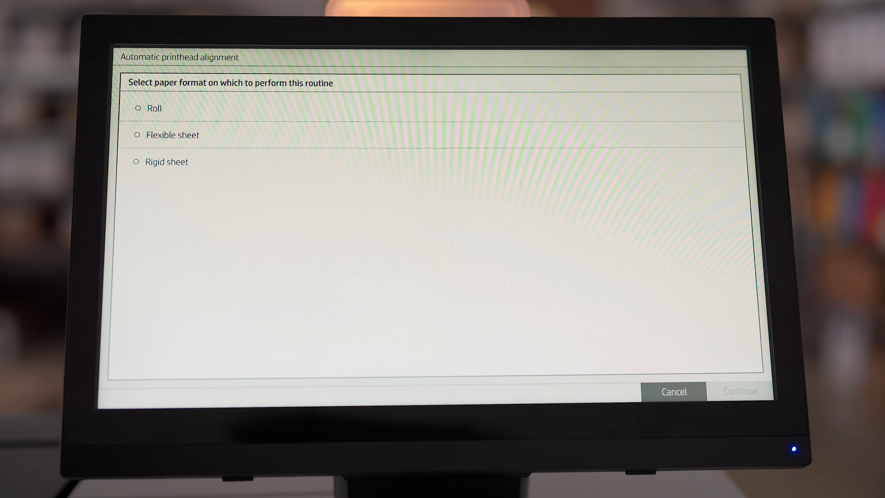
pyautogui.click(136, 162)
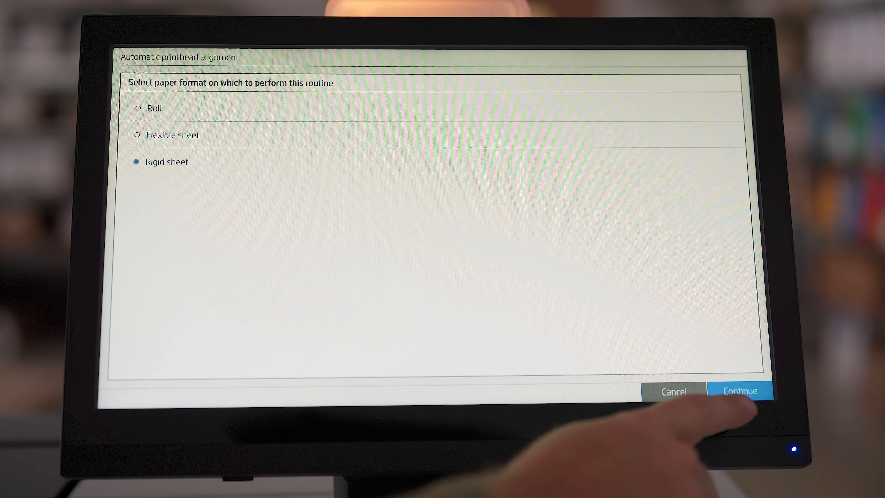
pyautogui.click(740, 391)
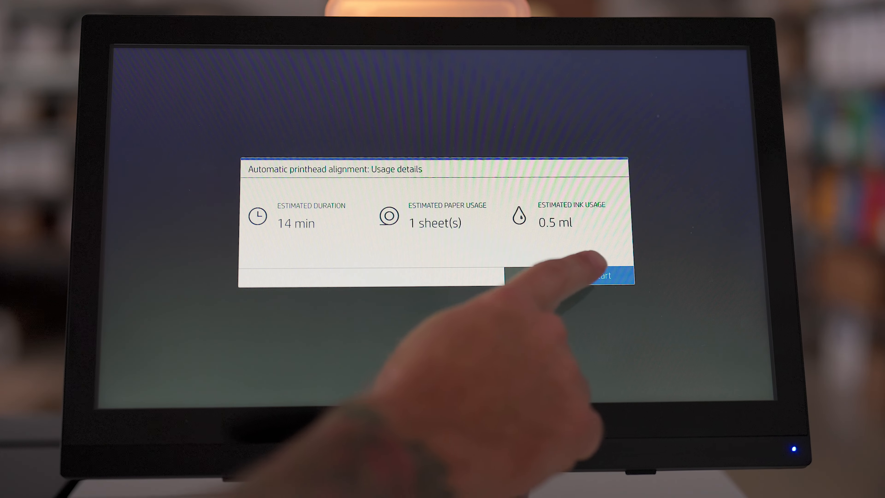
pyautogui.click(604, 276)
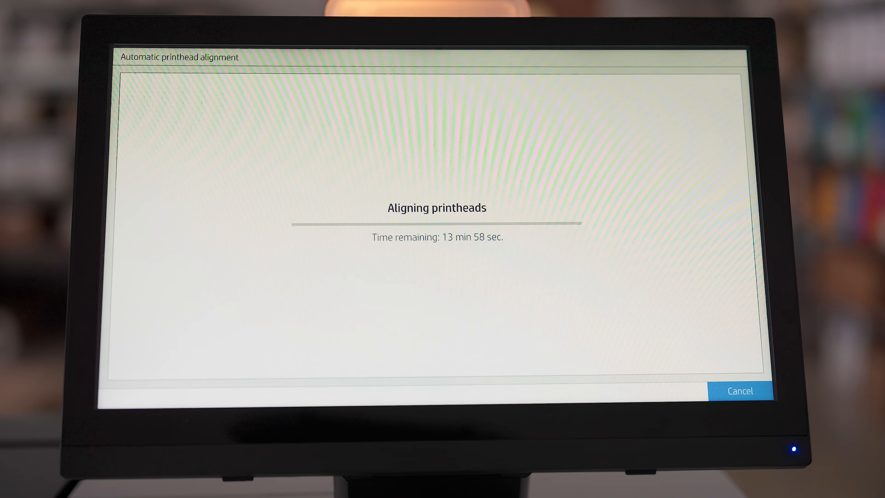